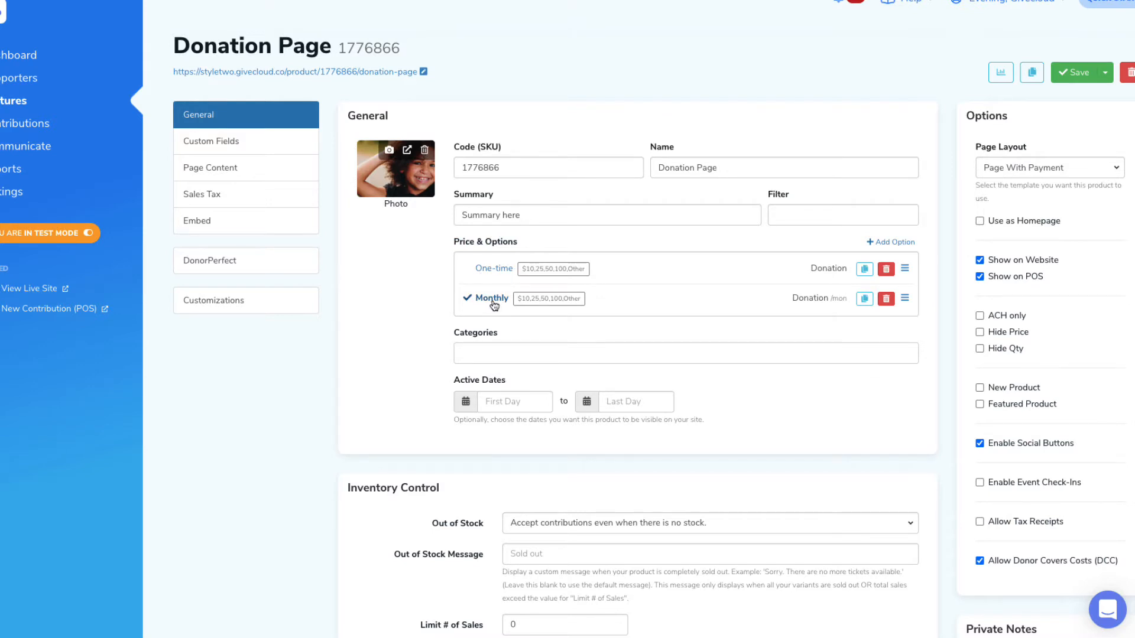
mouse_move(770, 371)
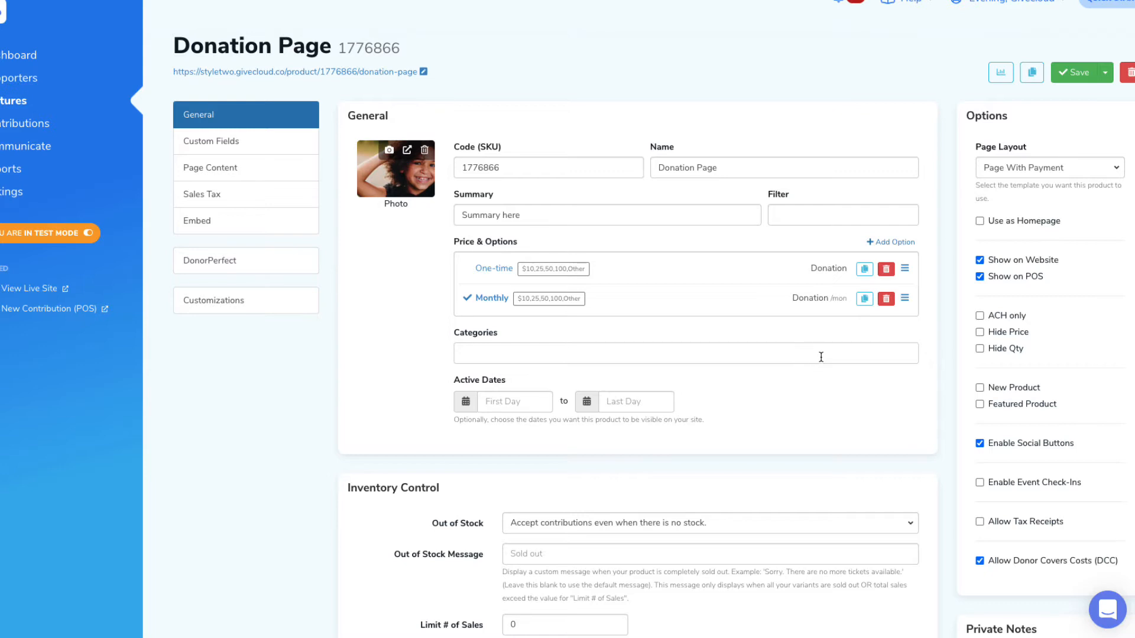
mouse_move(878, 249)
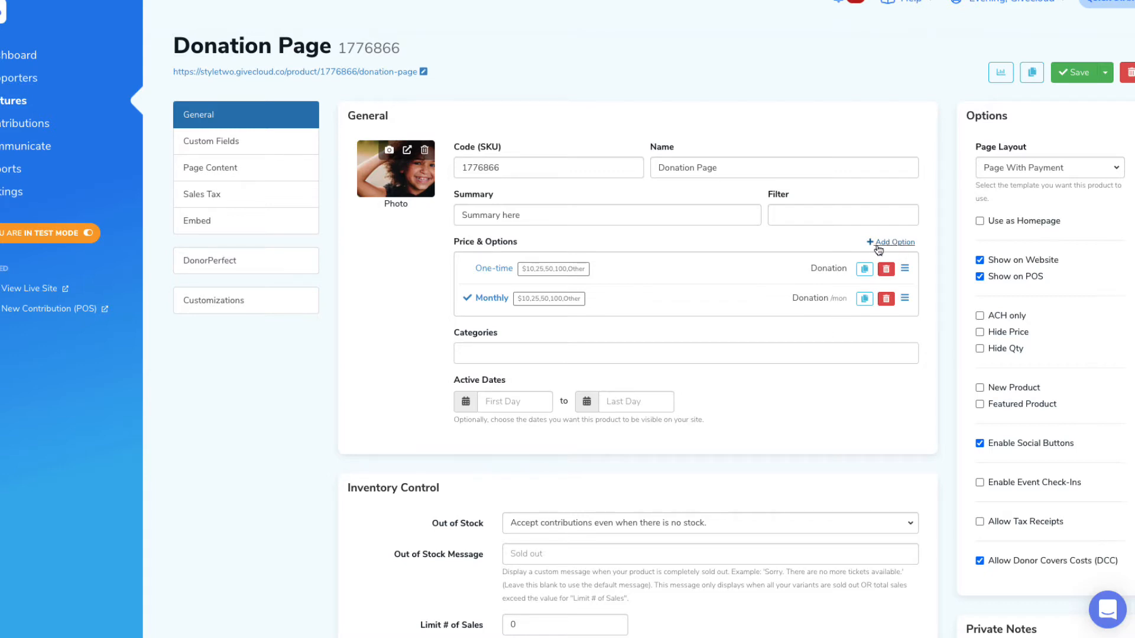
mouse_move(893, 250)
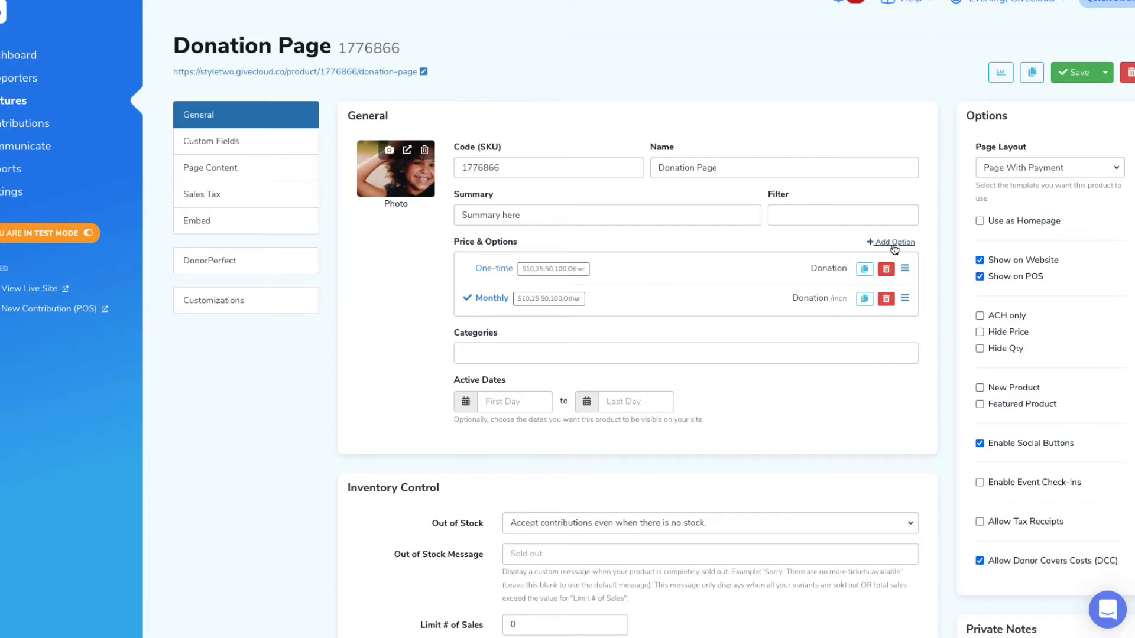
mouse_move(507, 297)
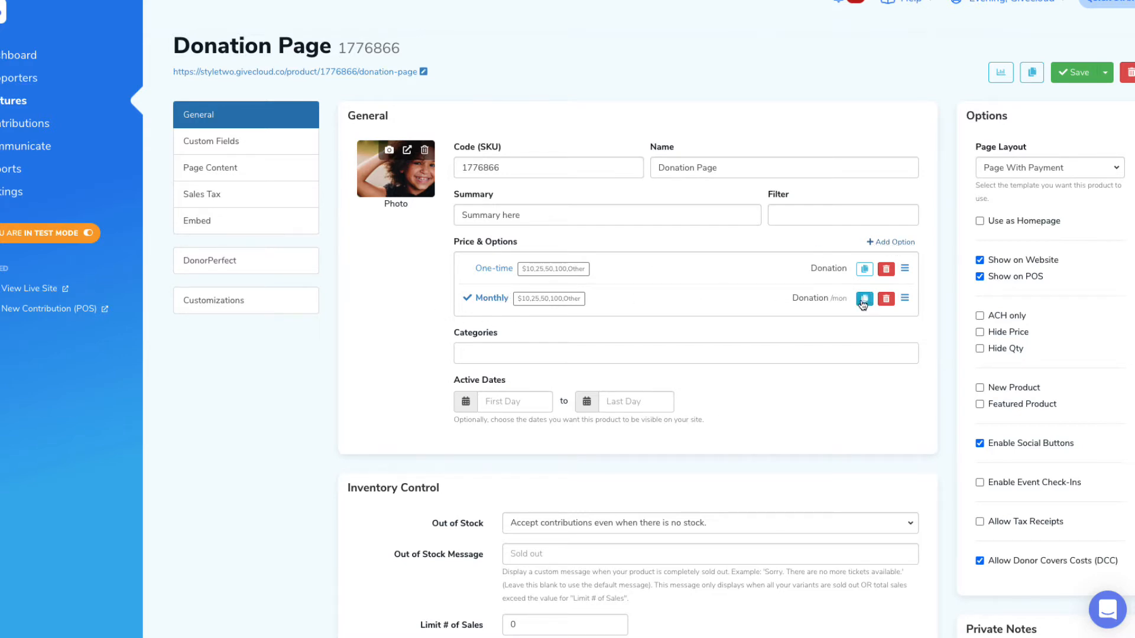
Duplicate the Monthly option, rename the copy 'Weekly', and set payment to Recurring Weekly.
left_click(864, 299)
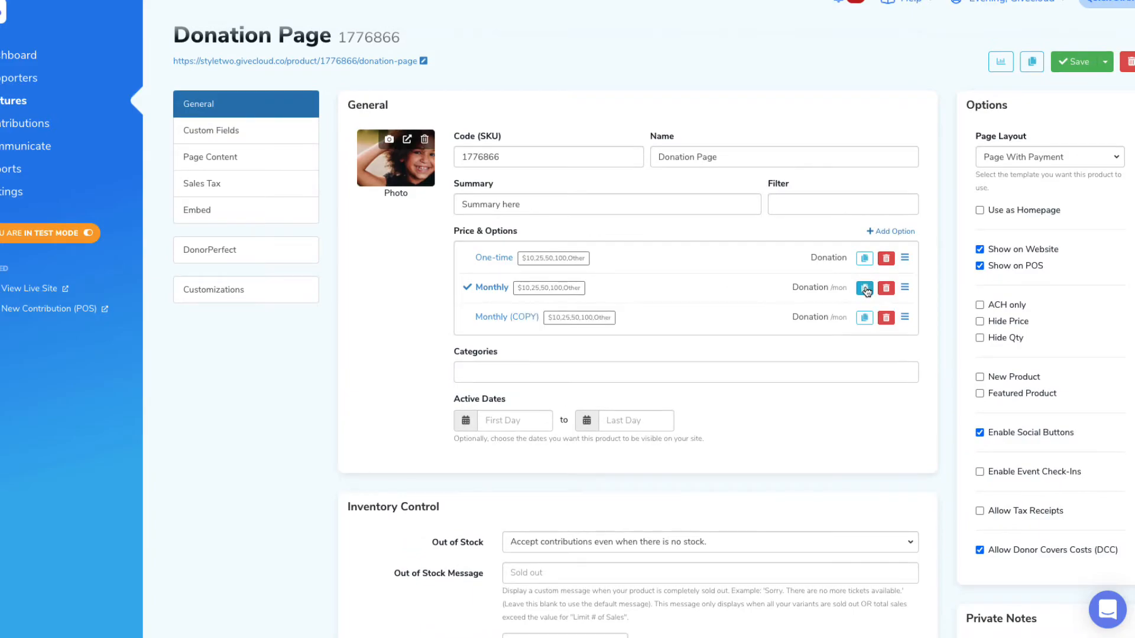
left_click(864, 287)
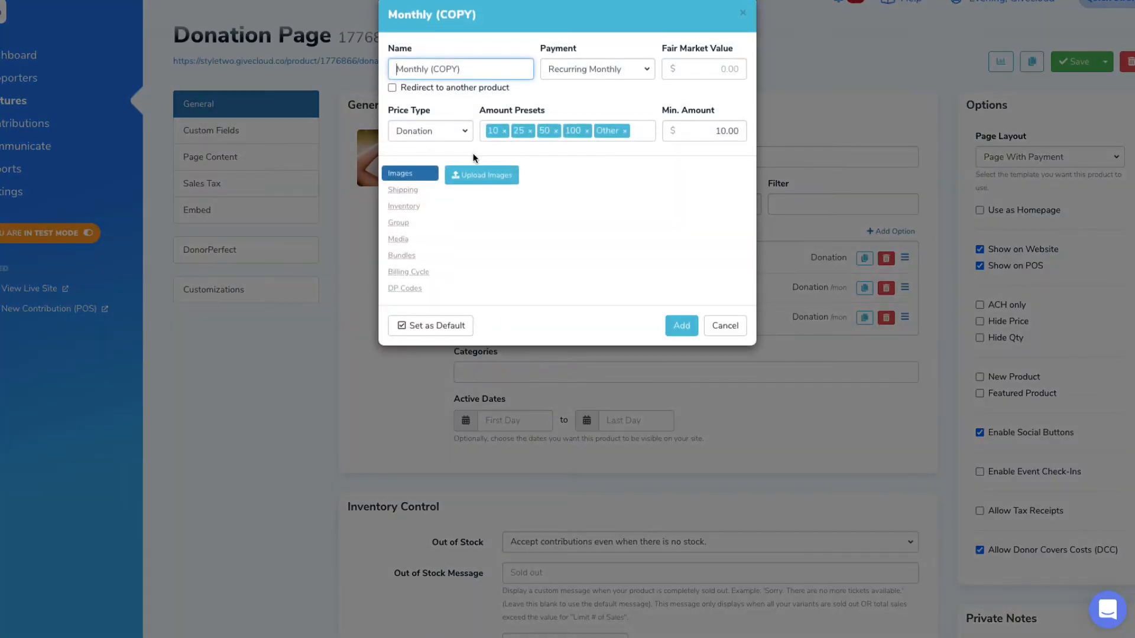
triple_click(460, 69)
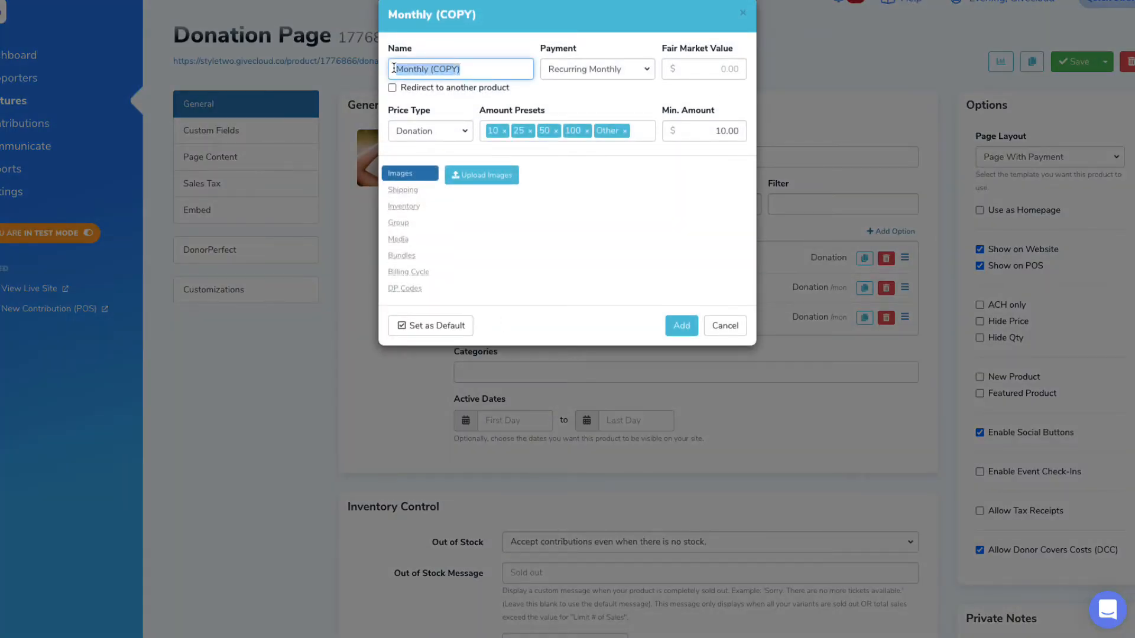
type("Weekly")
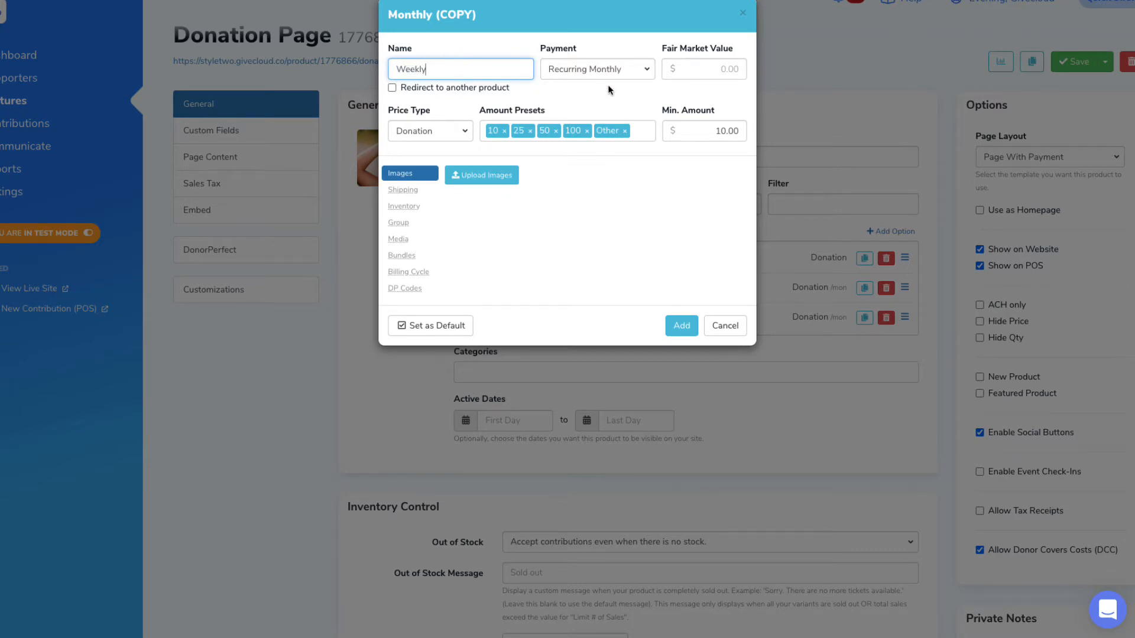
left_click(597, 69)
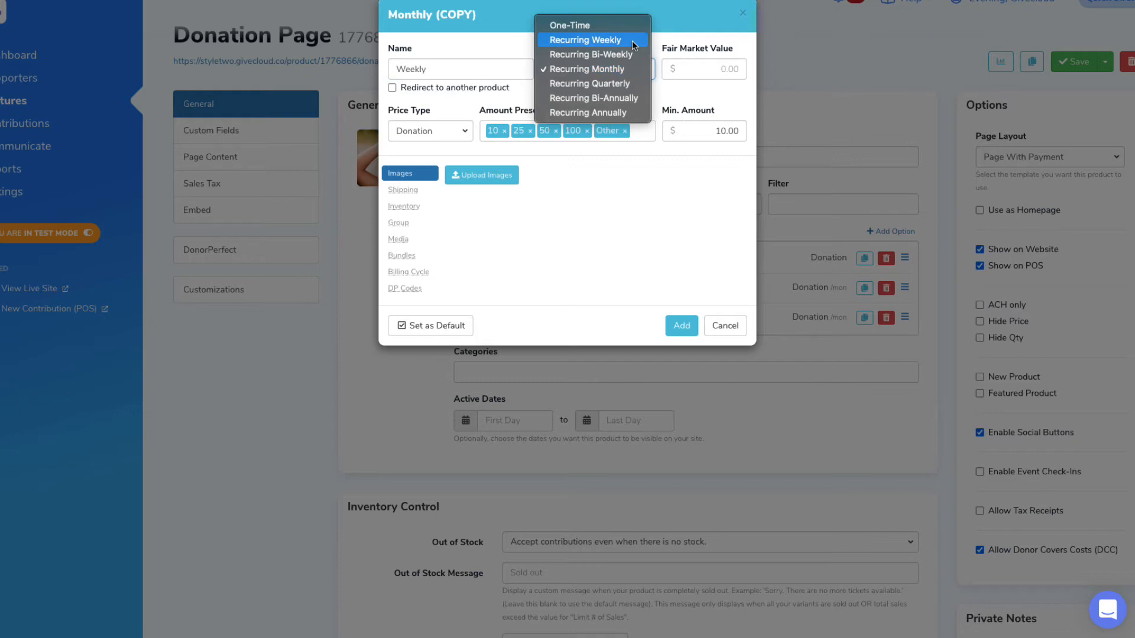
left_click(590, 40)
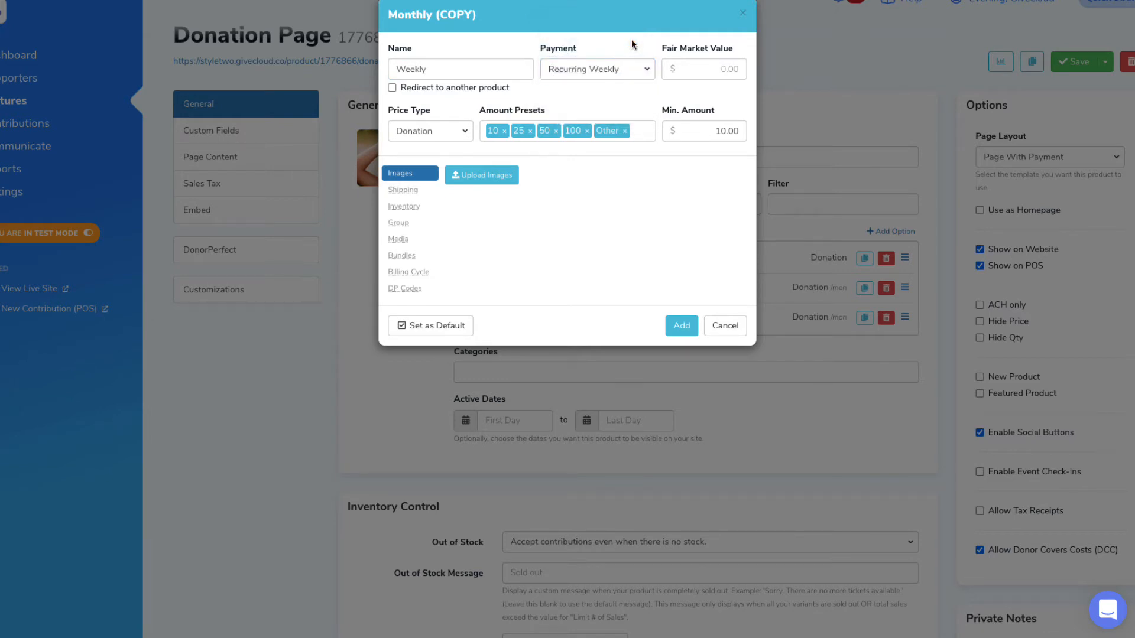
mouse_move(406, 123)
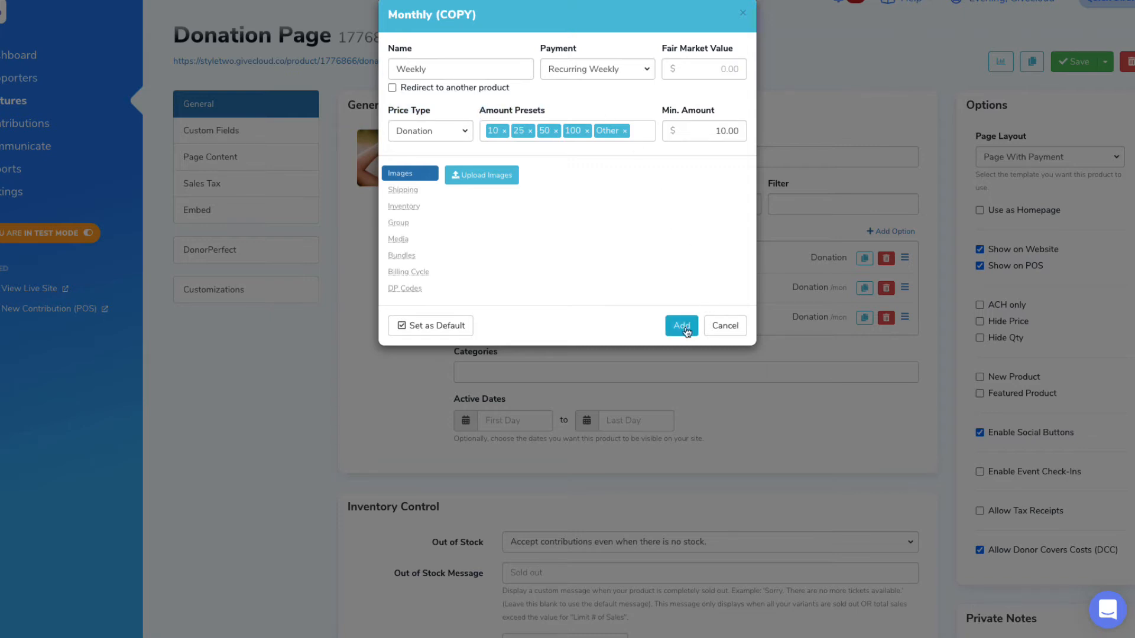
left_click(681, 326)
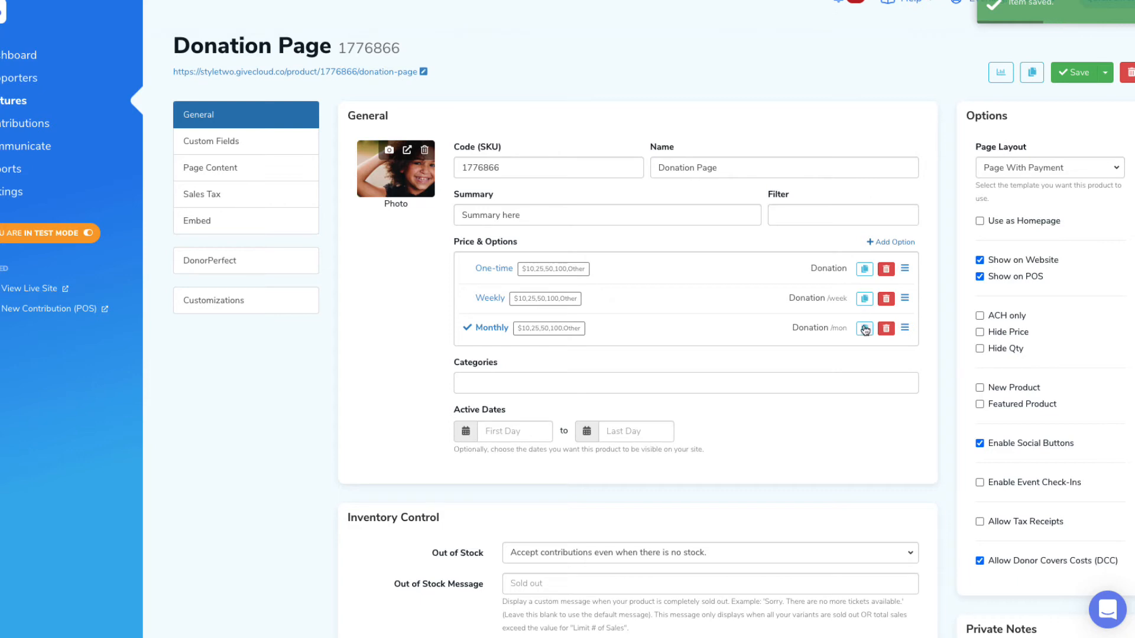
Duplicate Monthly again, rename the copy 'Annual', and set payment to Recurring Annually.
left_click(864, 329)
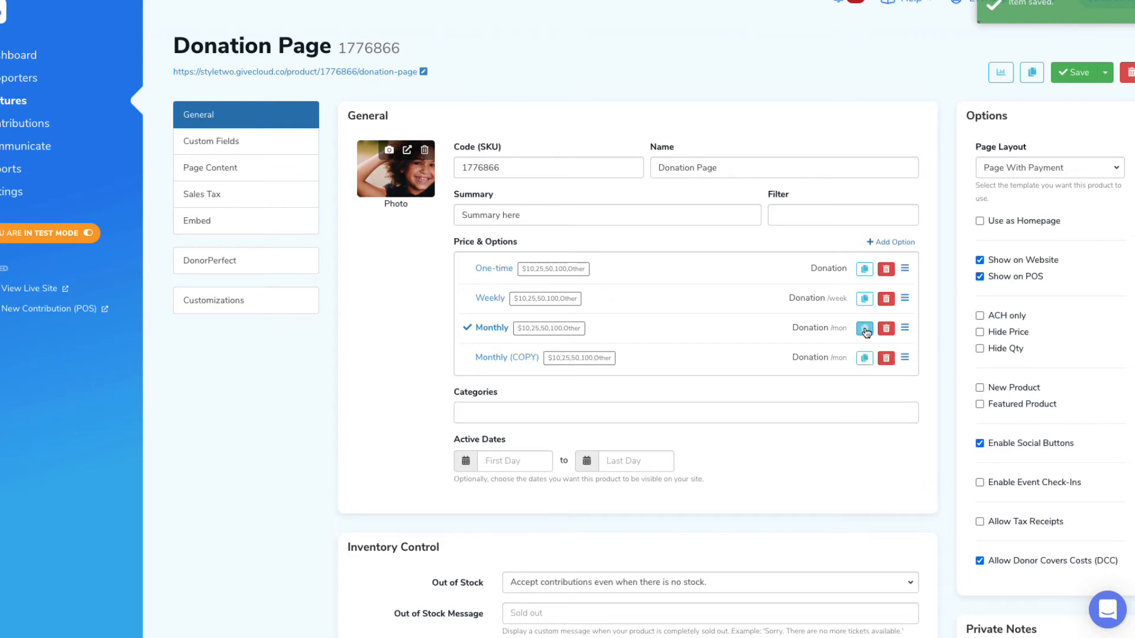
left_click(864, 328)
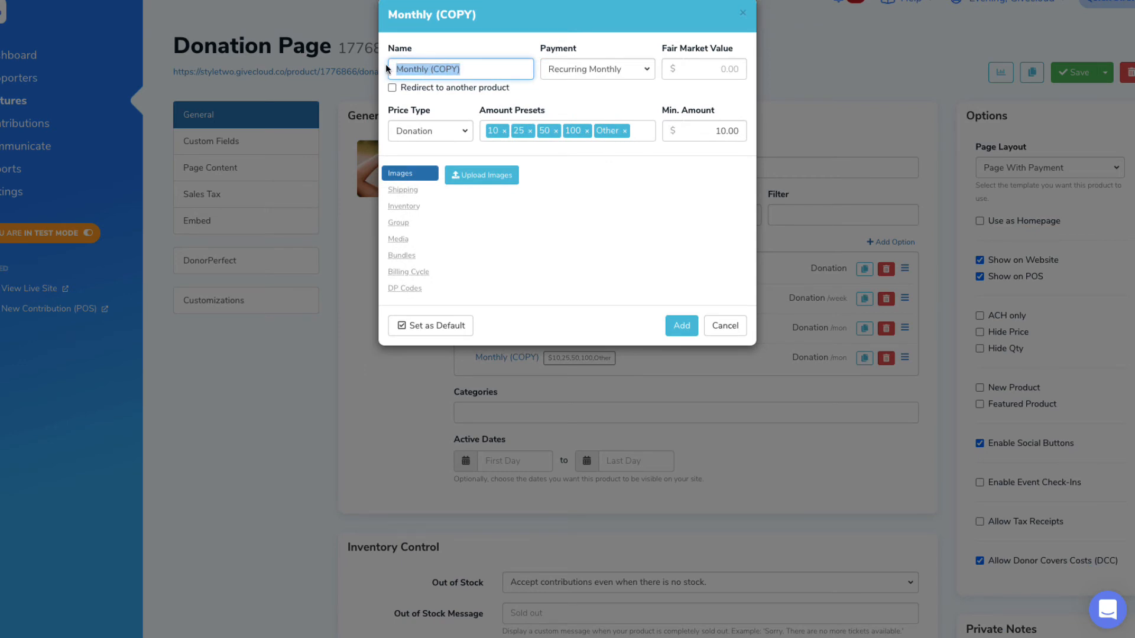
type("Annual")
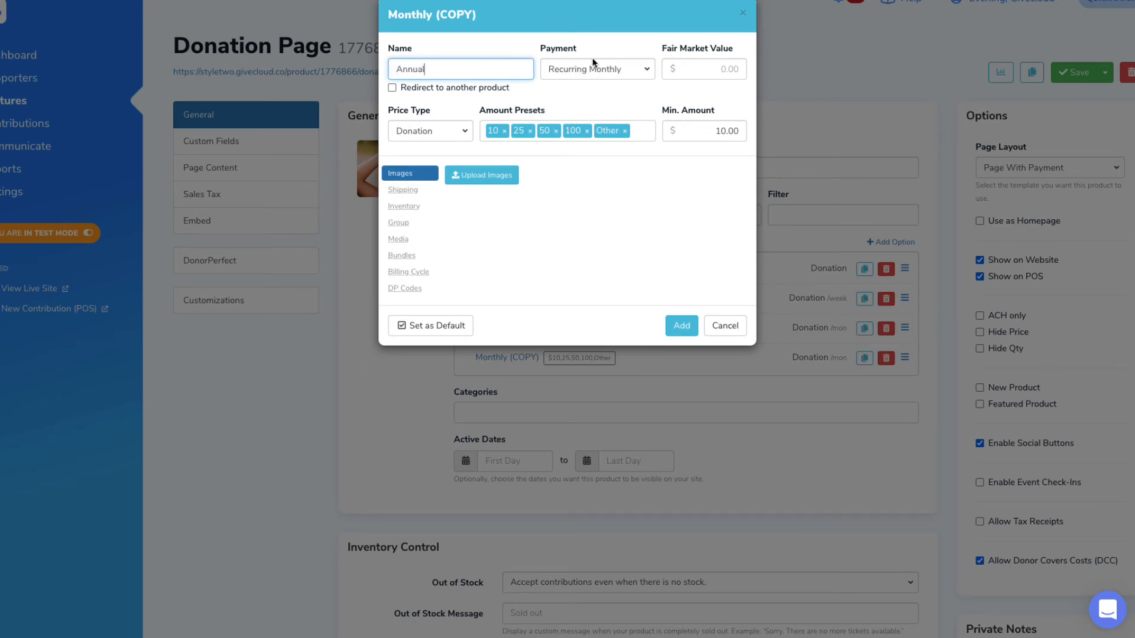
left_click(596, 69)
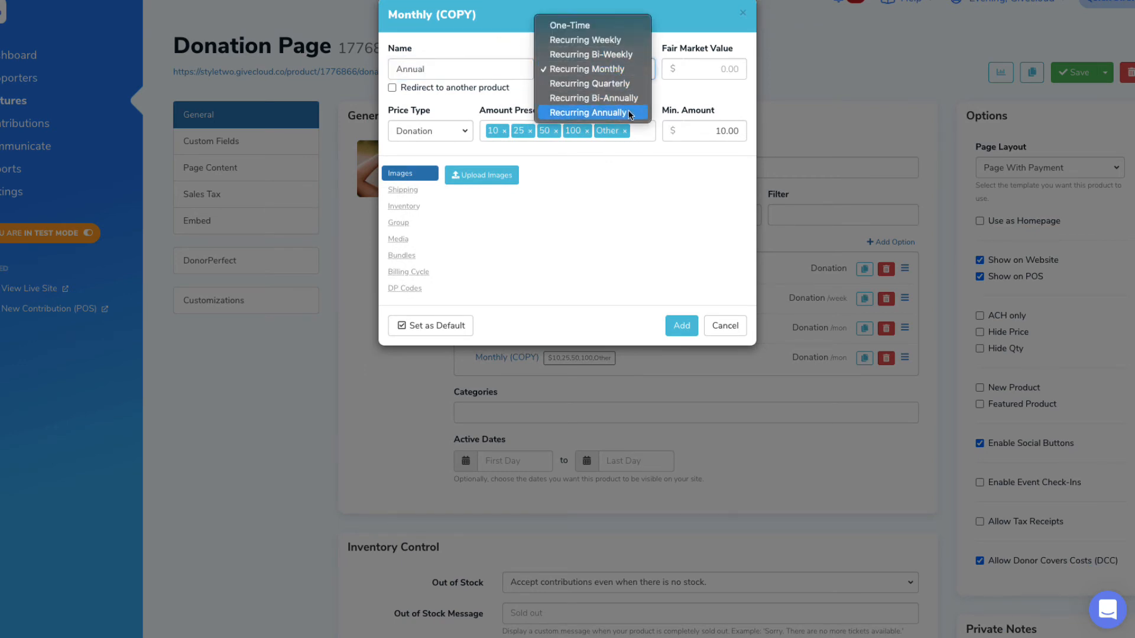
left_click(591, 112)
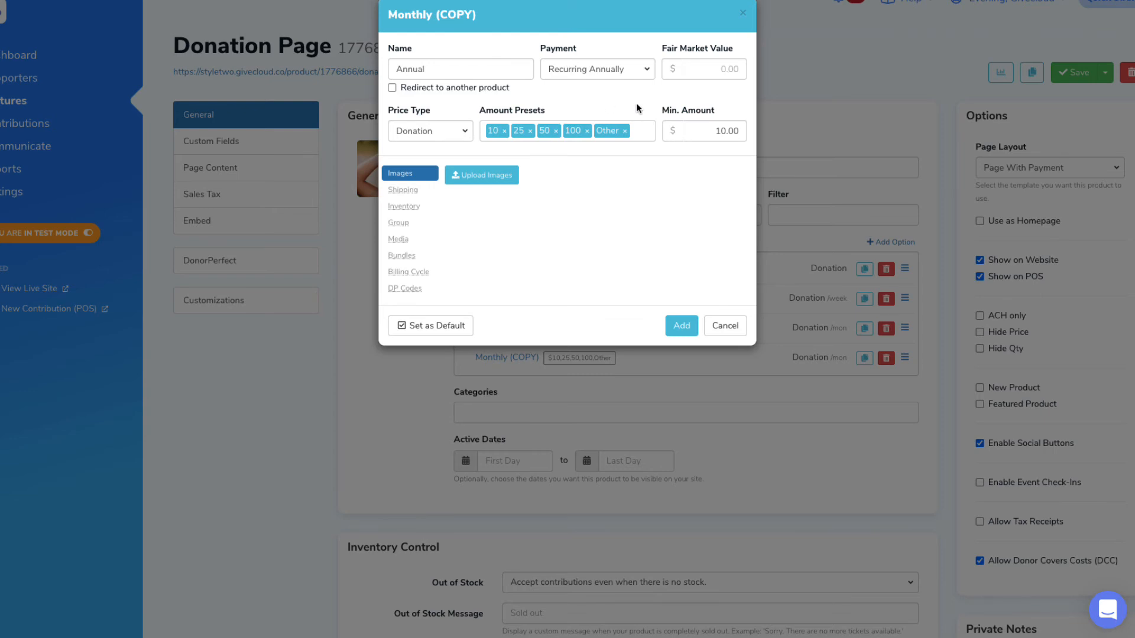
mouse_move(613, 175)
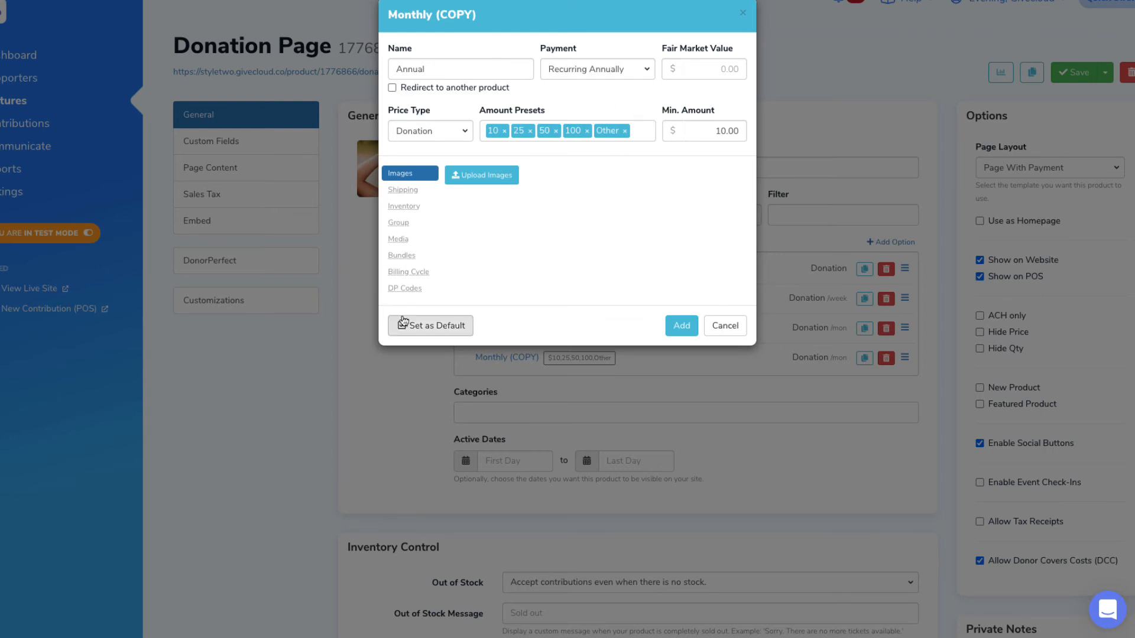
left_click(396, 325)
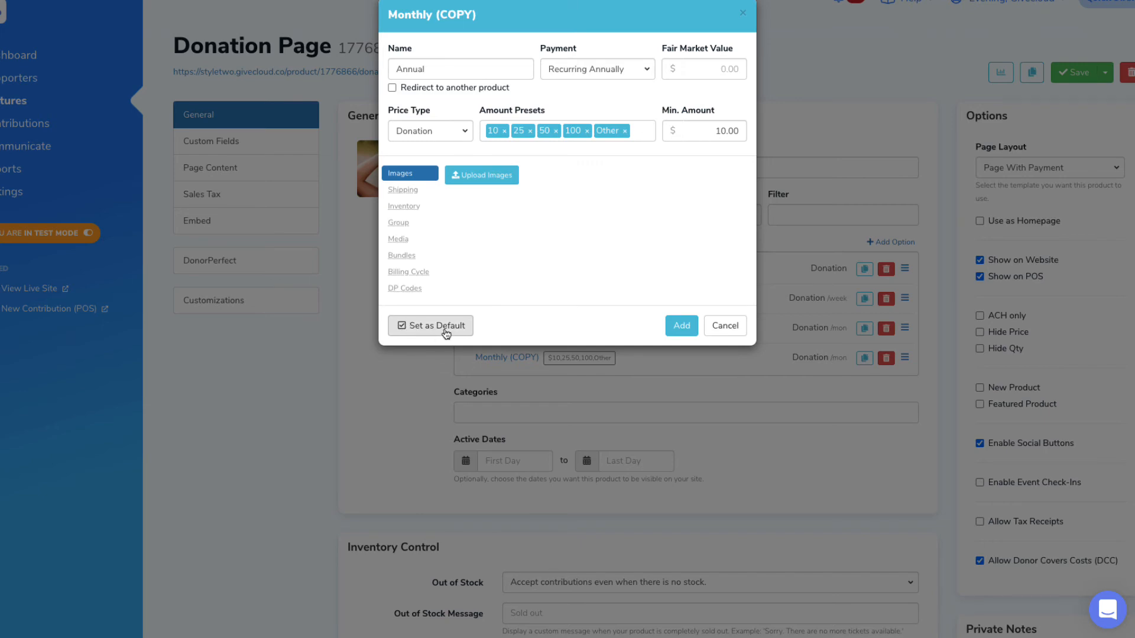
mouse_move(446, 334)
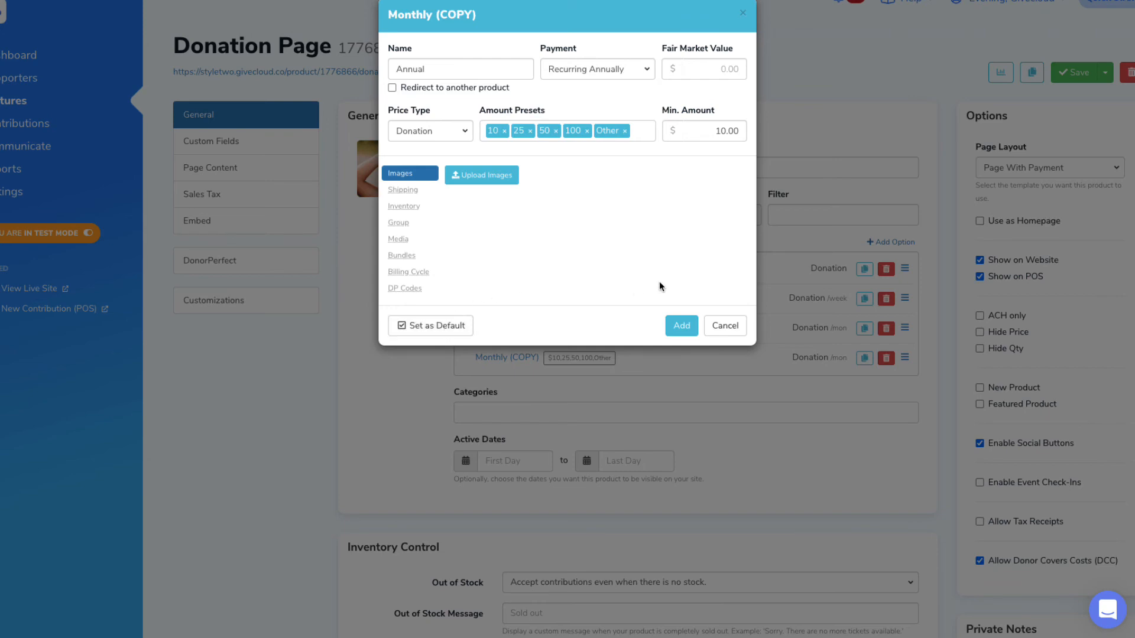
left_click(680, 318)
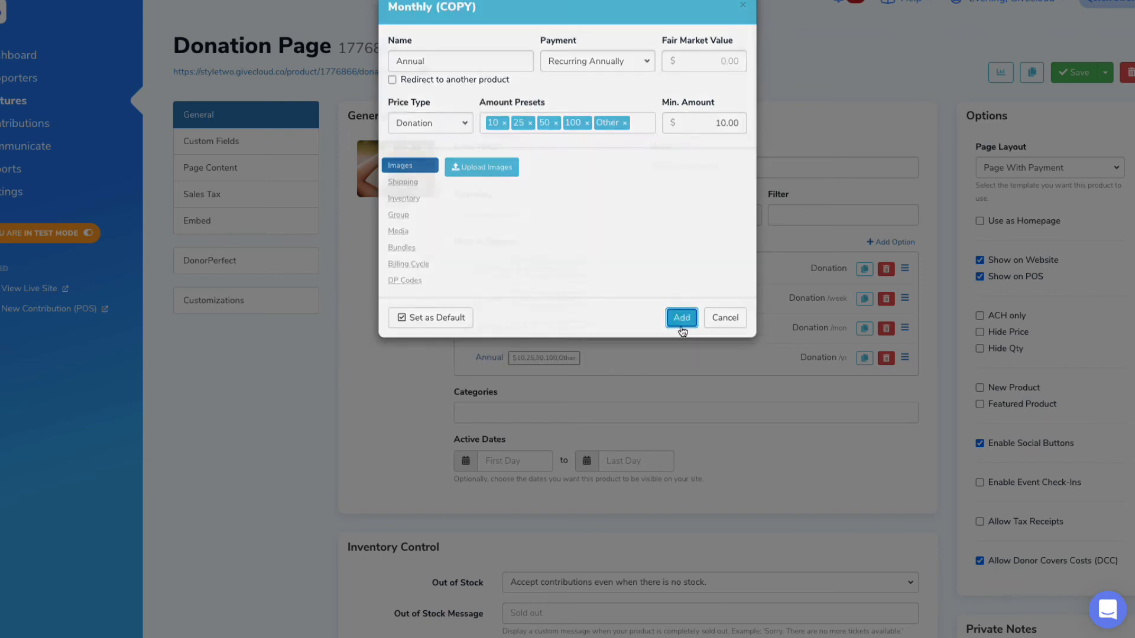
left_click(681, 318)
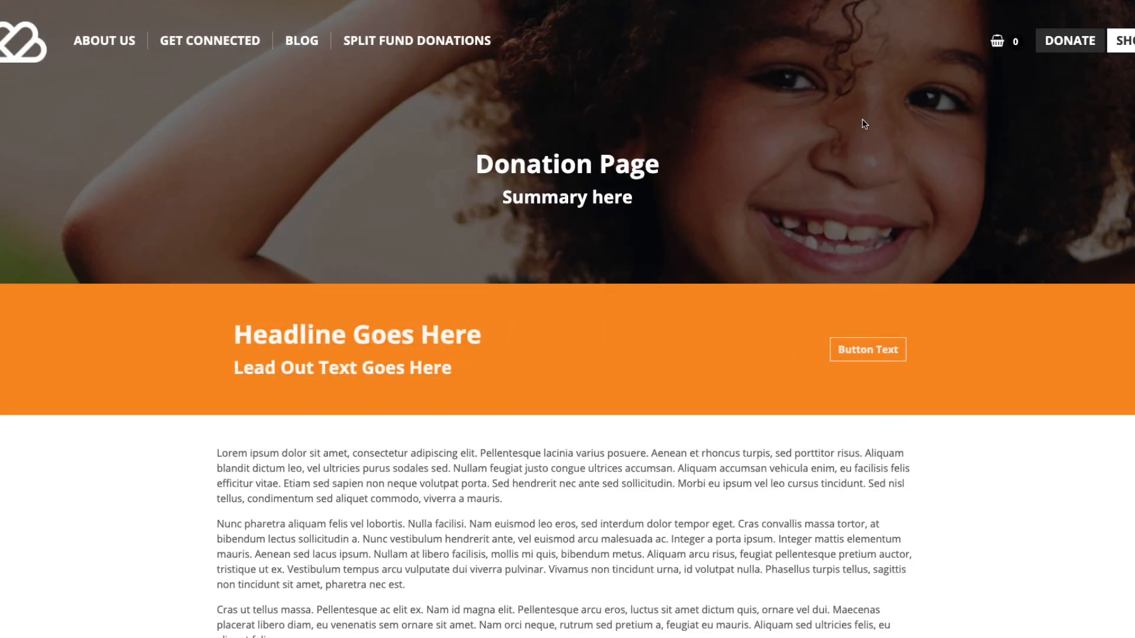
Scroll to the live donation form and choose the Annual frequency.
scroll("down", 3)
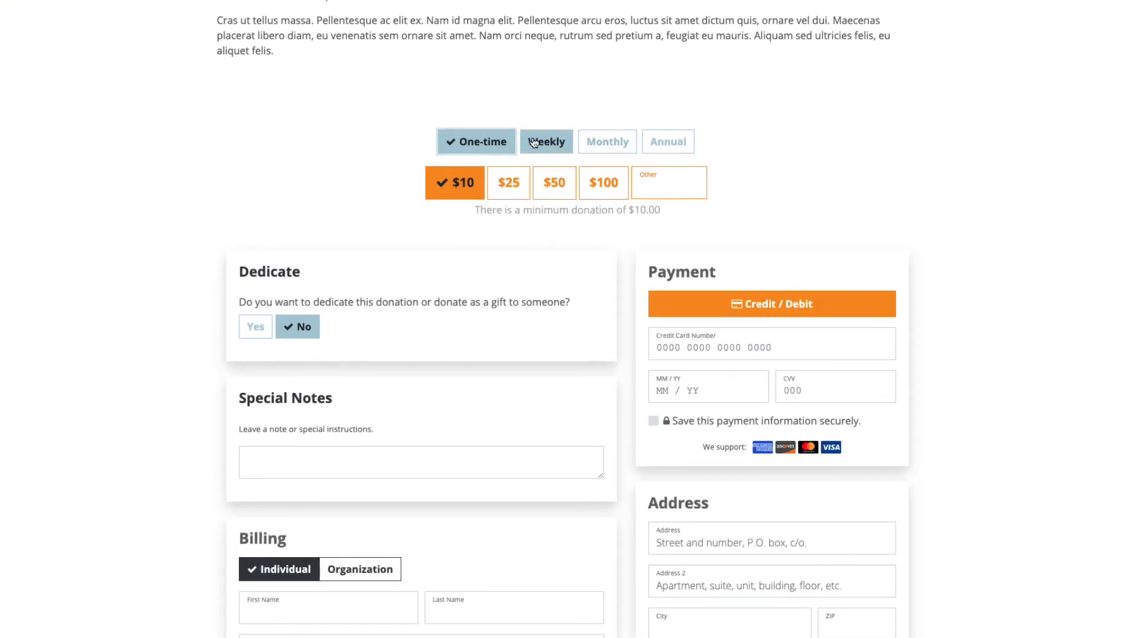
left_click(667, 141)
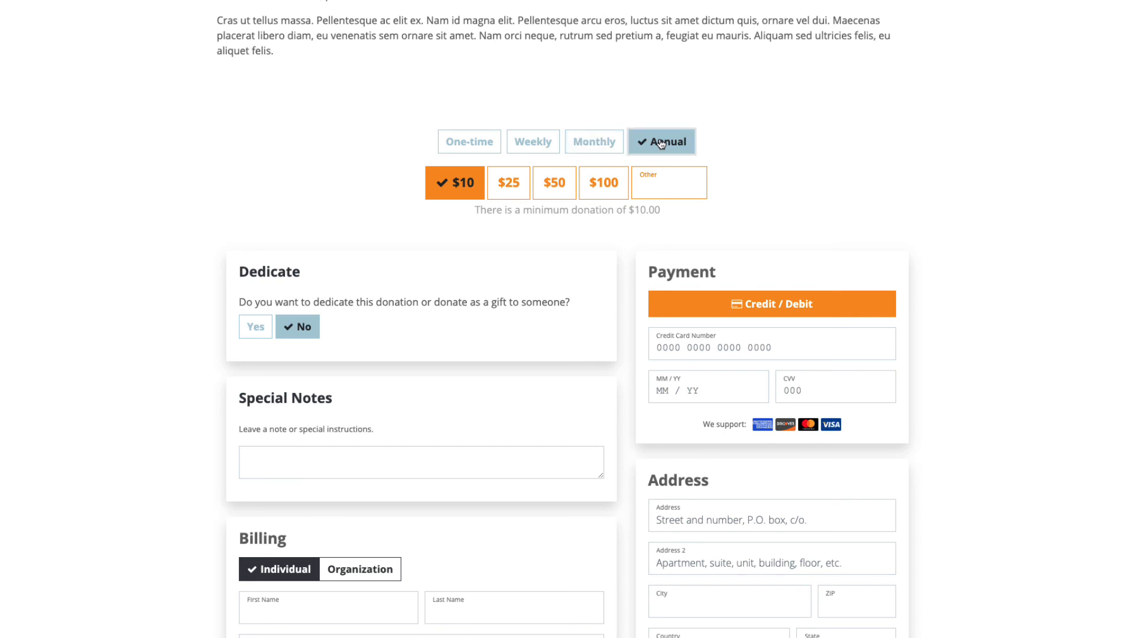